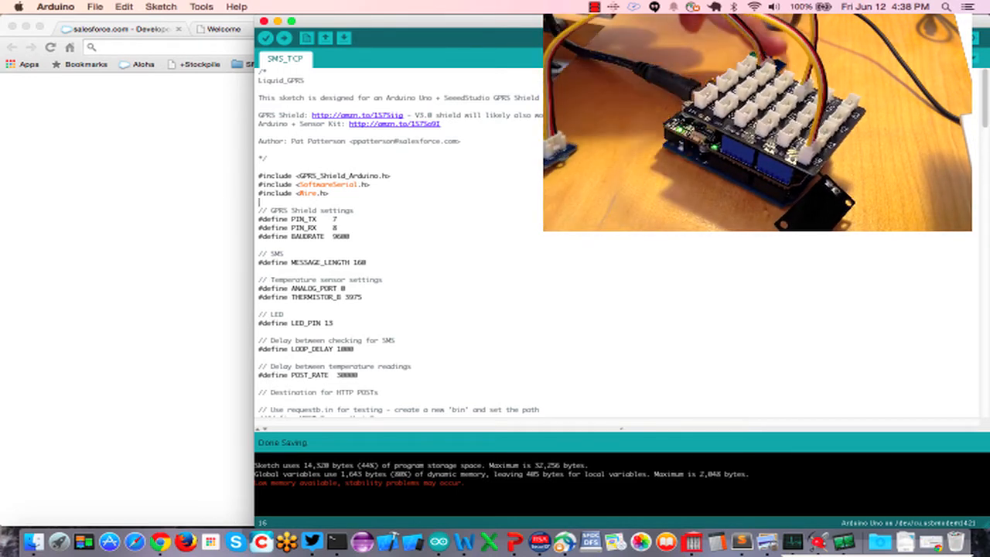
Show the Serial Monitor for the GPRS board running the SMS_TCP sketch
left_click(344, 37)
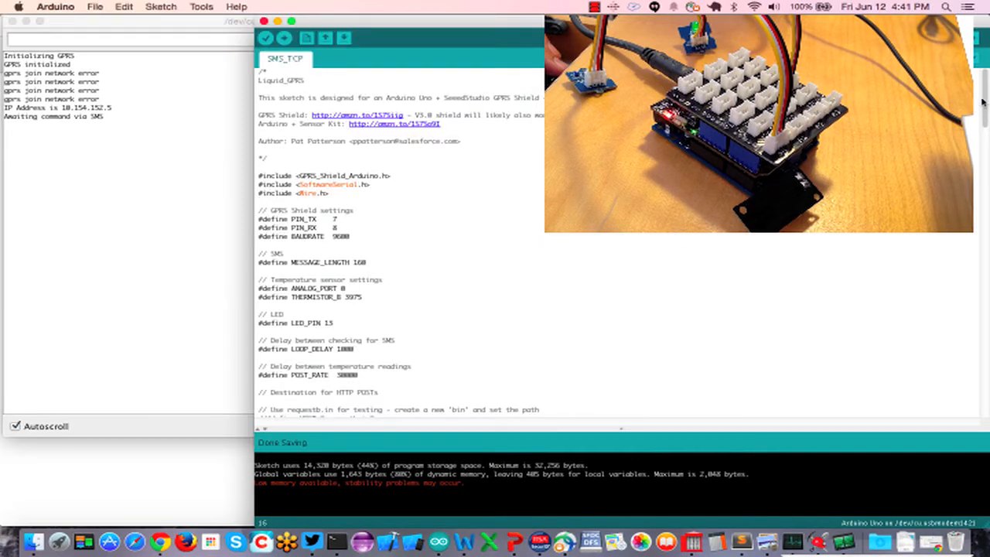
scroll("down", 3)
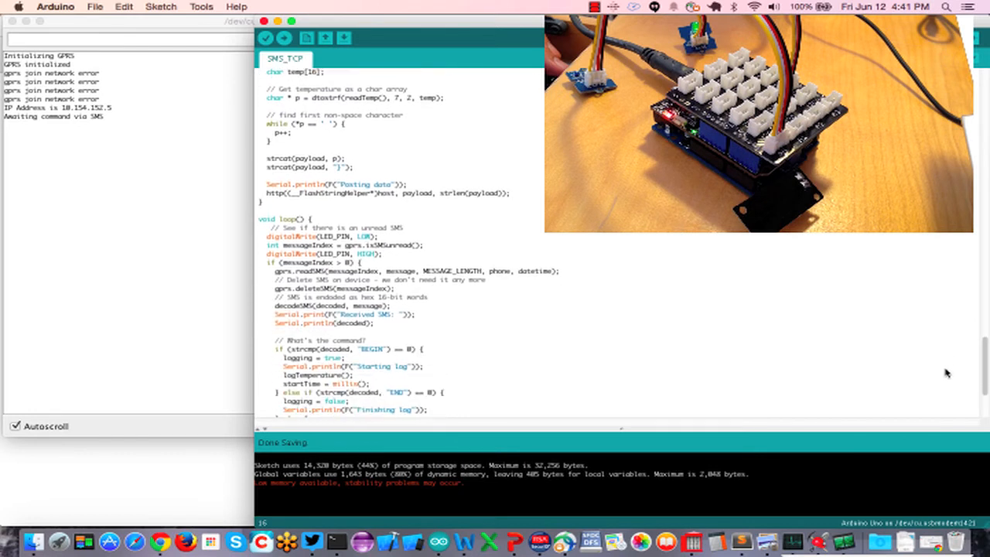
scroll("down", 3)
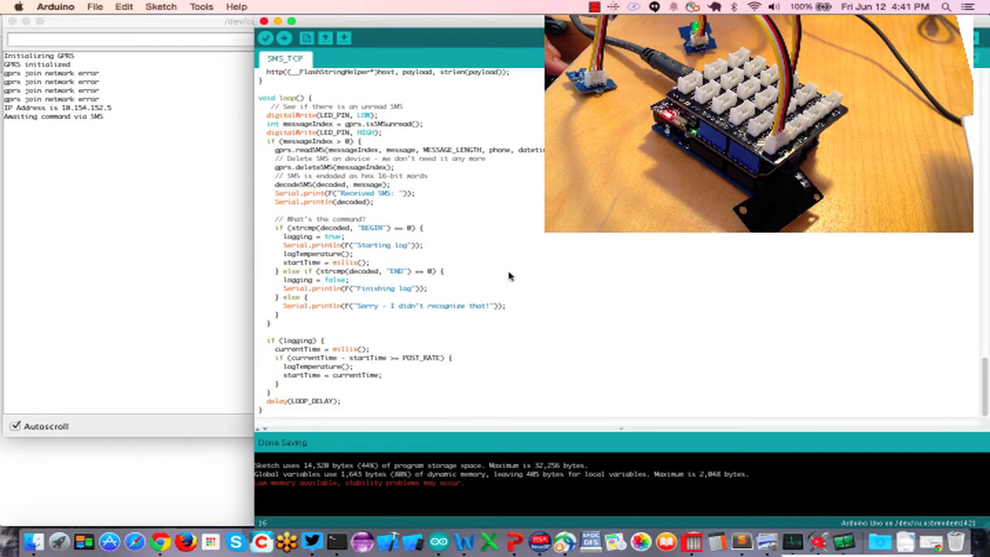
mouse_move(396, 121)
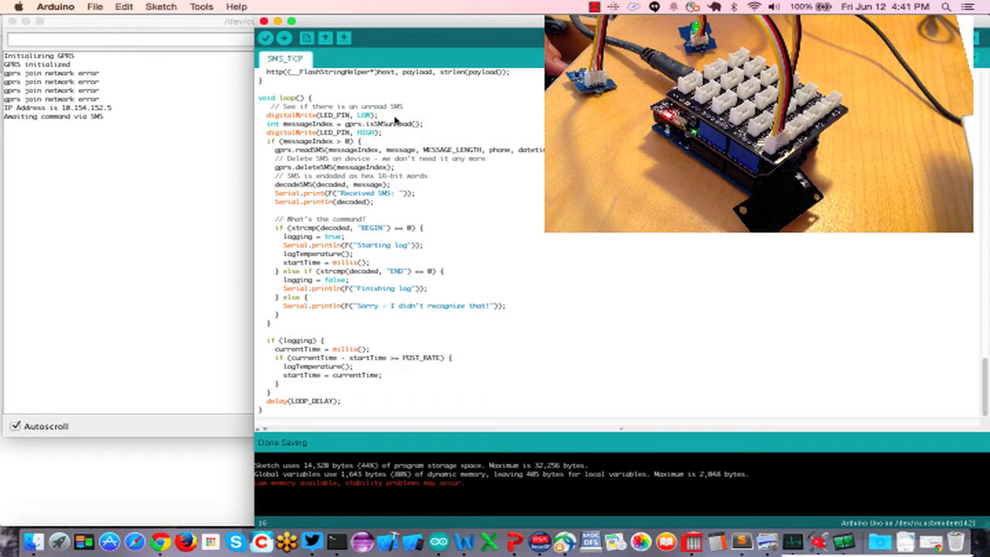
mouse_move(399, 136)
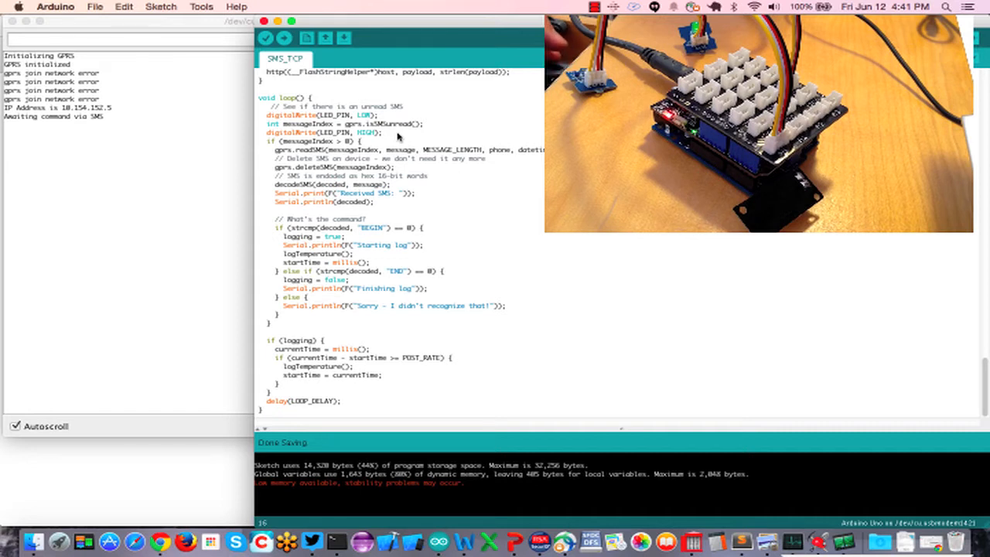
Send the BEGIN SMS message from the Jasper device page to the Arduino
left_click(160, 542)
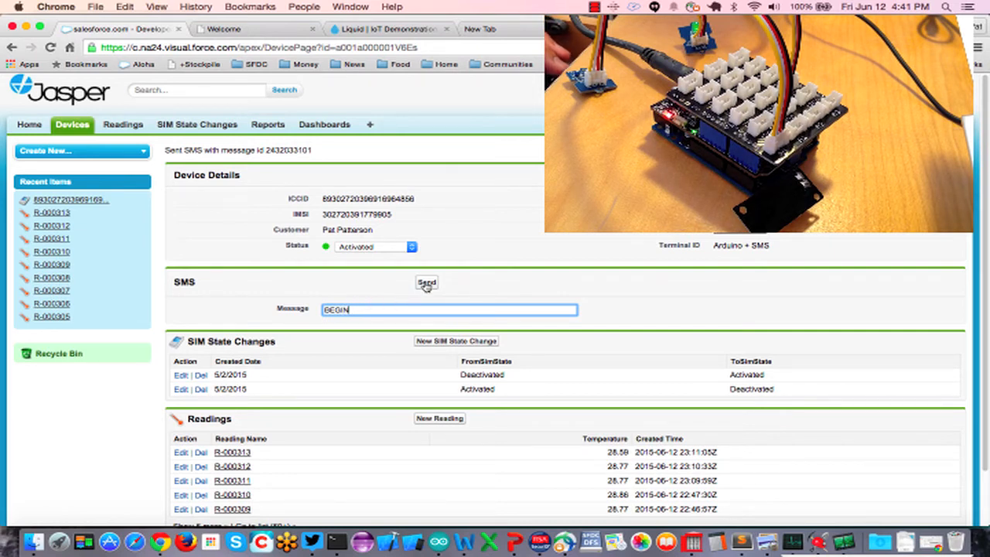
left_click(427, 283)
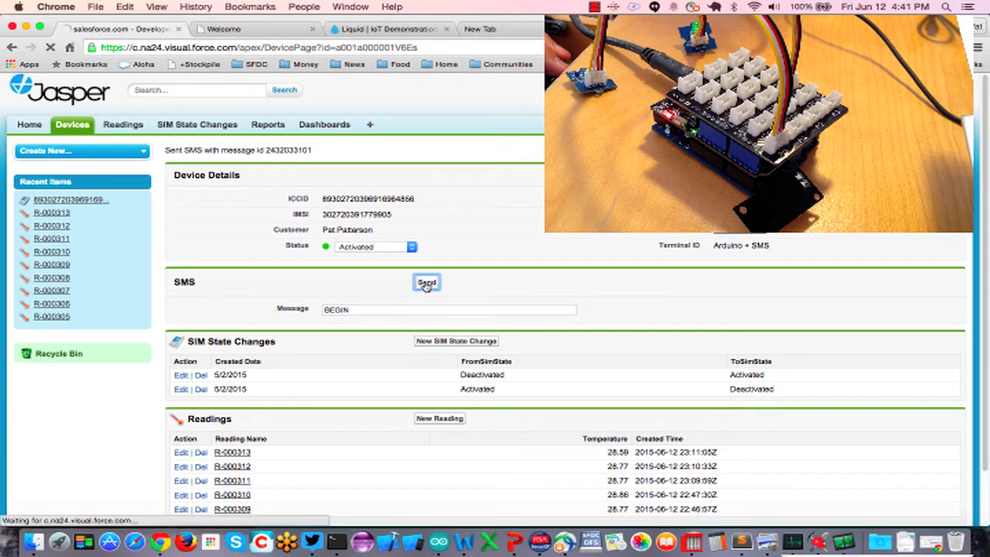
mouse_move(368, 302)
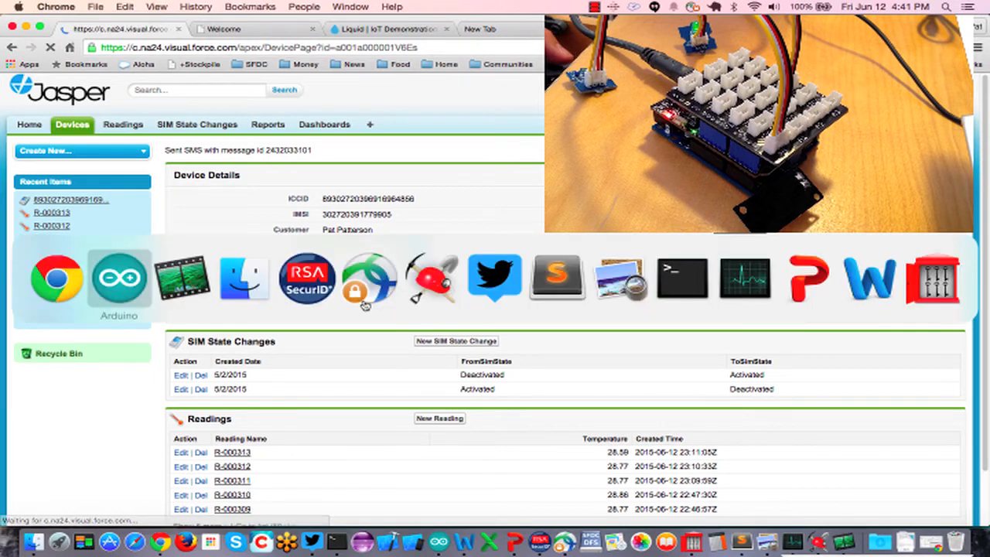
Bring the Arduino Serial Monitor back to watch the board respond to BEGIN
left_click(119, 278)
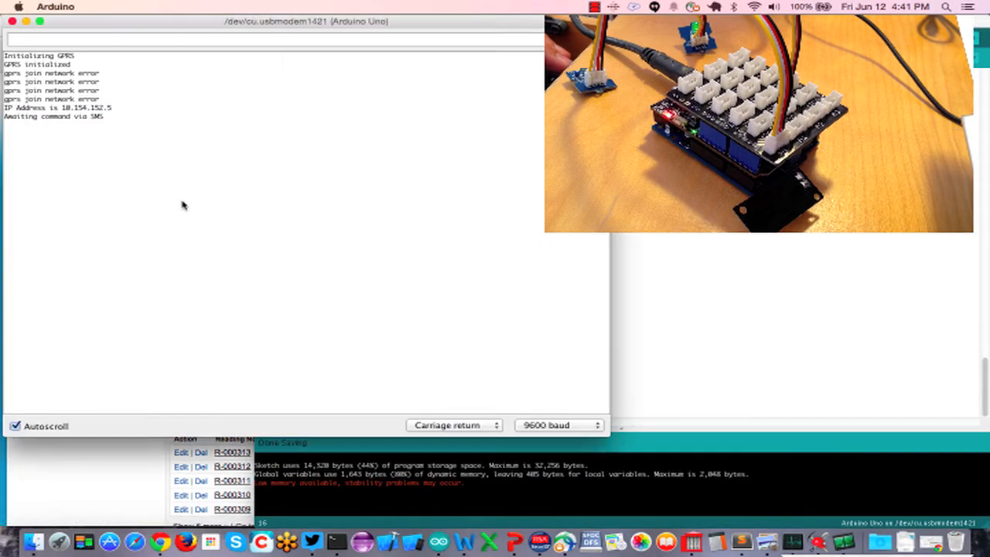
mouse_move(167, 174)
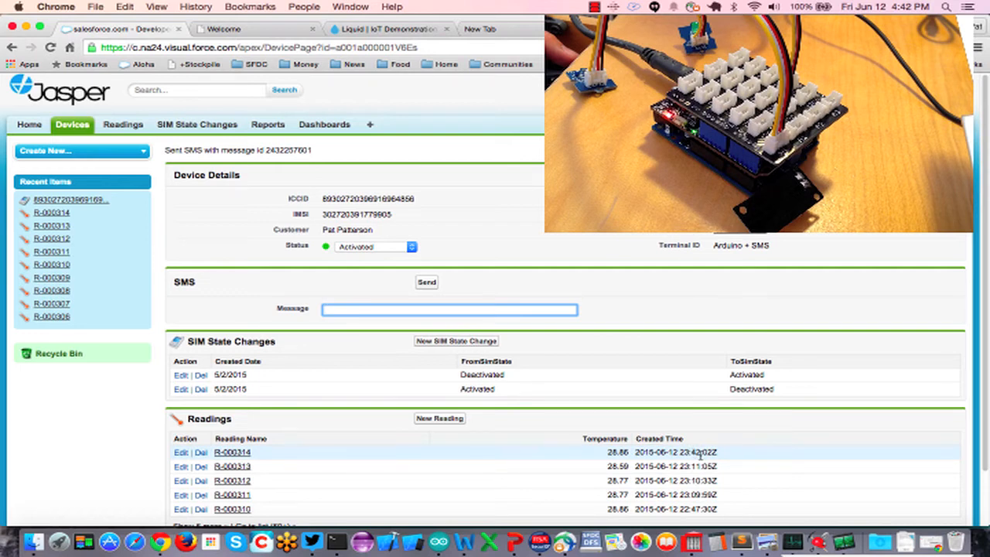
mouse_move(275, 465)
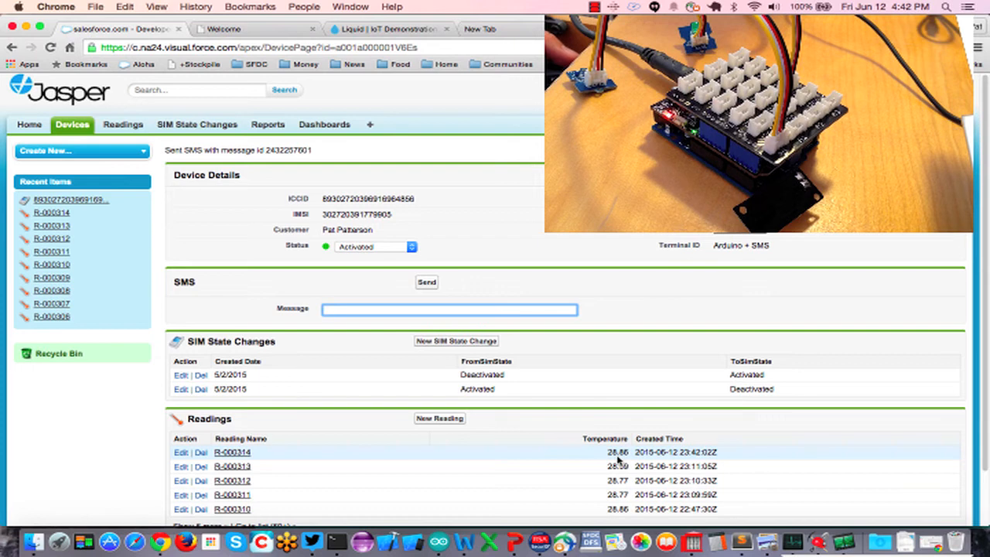
mouse_move(615, 458)
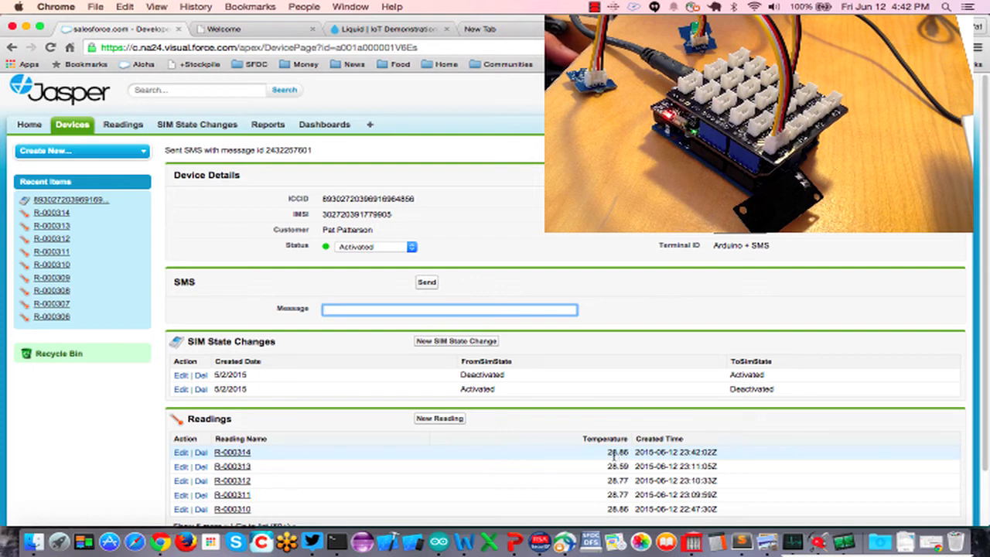
Reload the Jasper device page so readings R-000314 and R-000315 appear
left_click(427, 281)
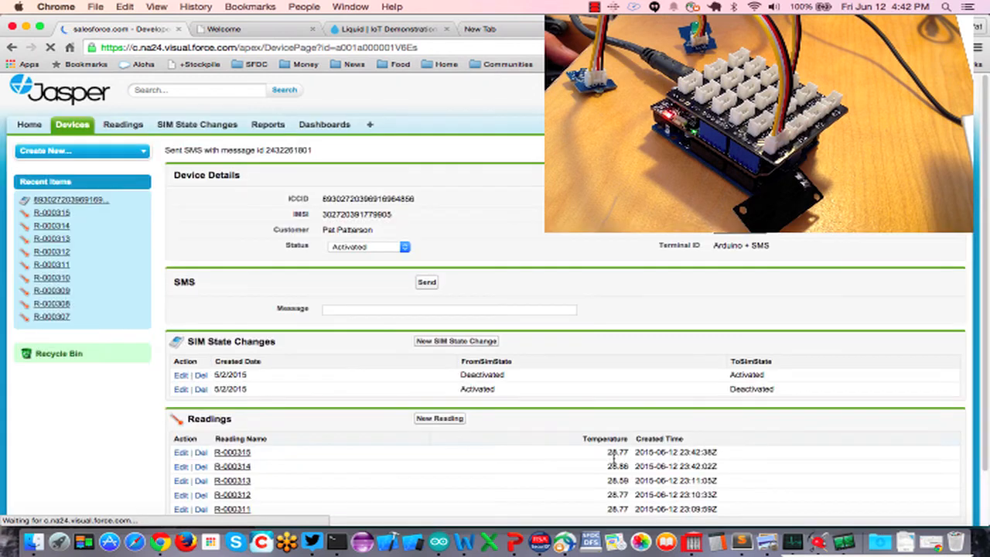
left_click(449, 310)
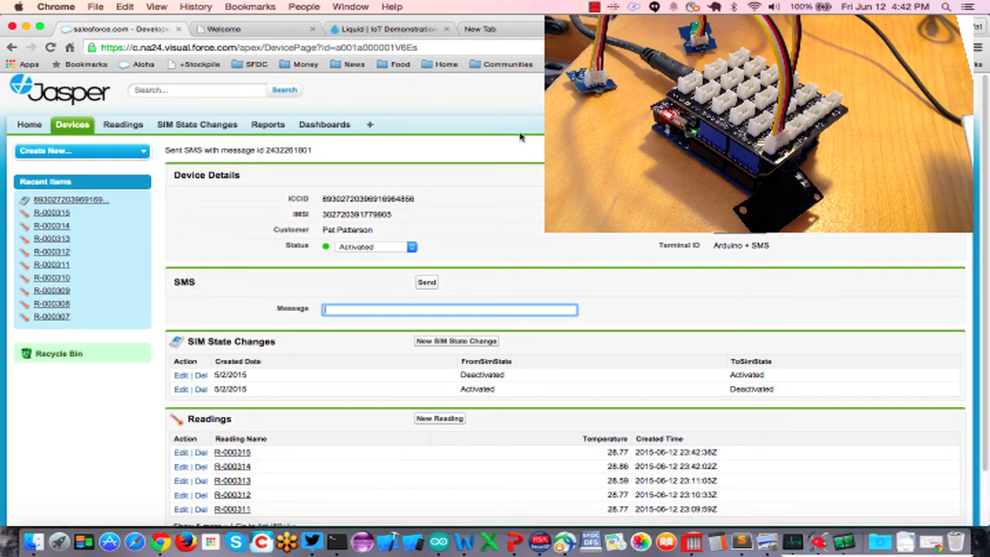
mouse_move(479, 28)
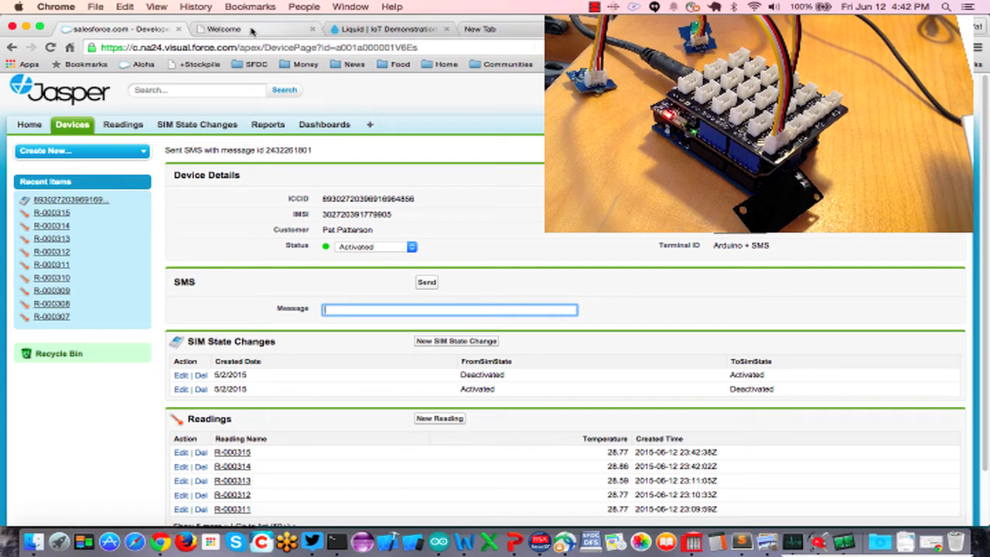
mouse_move(268, 124)
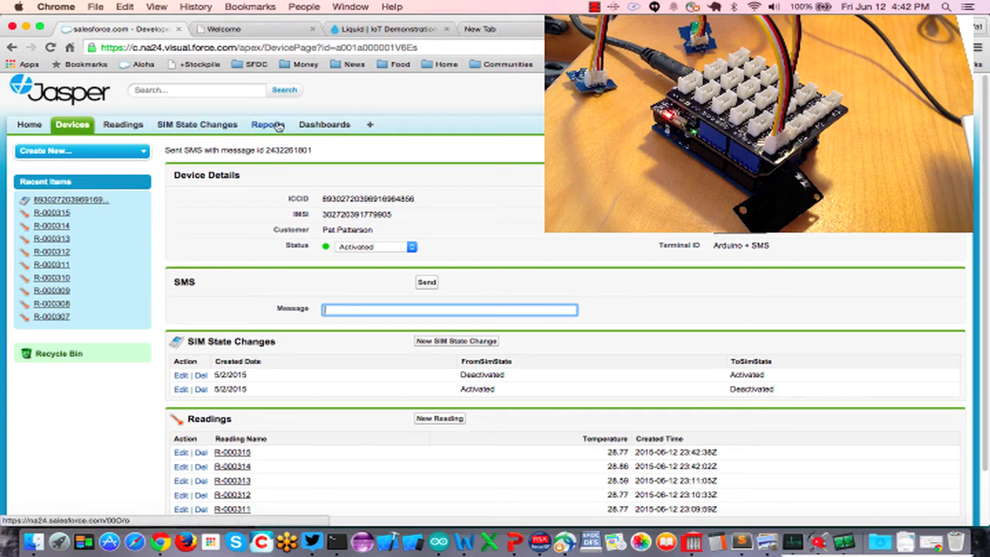
View the Temperature Readings report with daily min, max and mean temperatures
left_click(268, 124)
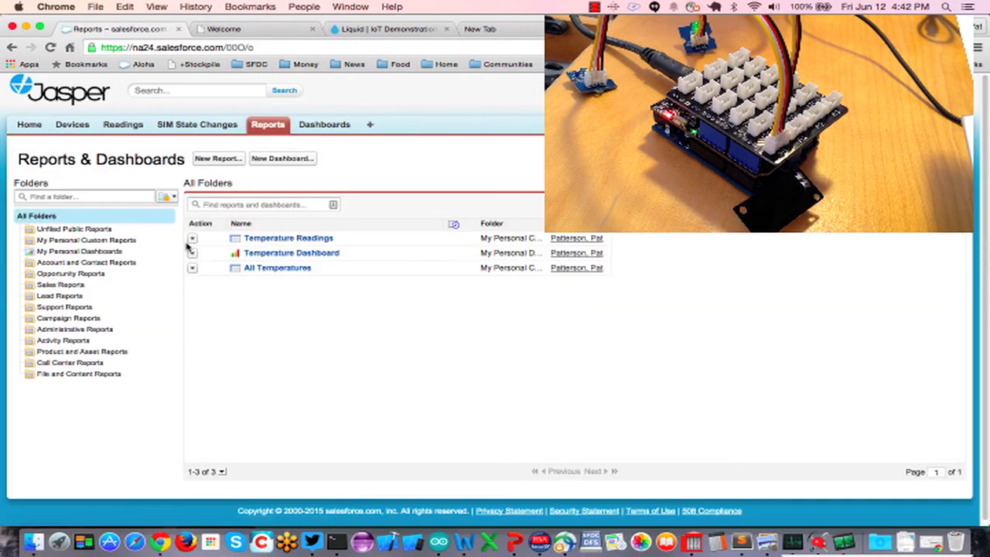
mouse_move(287, 238)
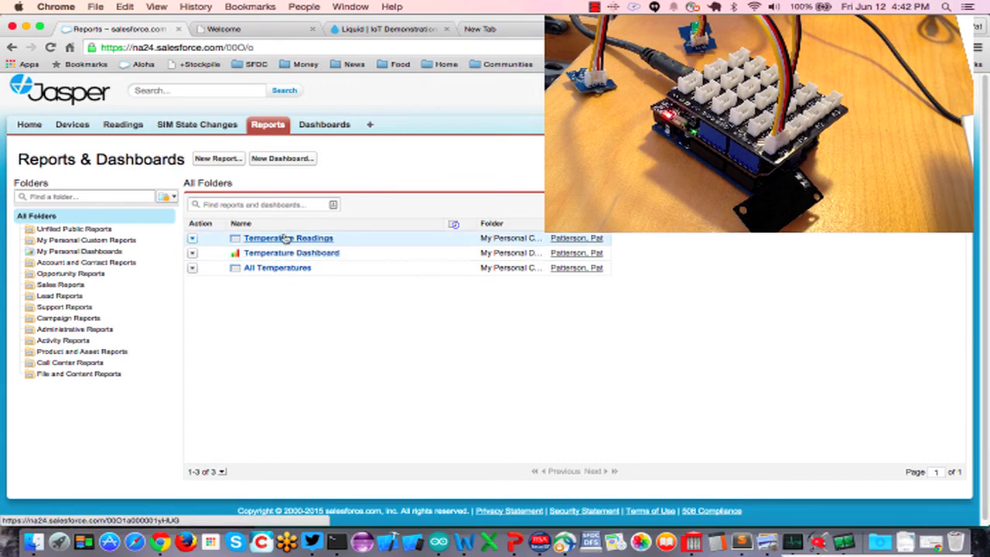
left_click(288, 239)
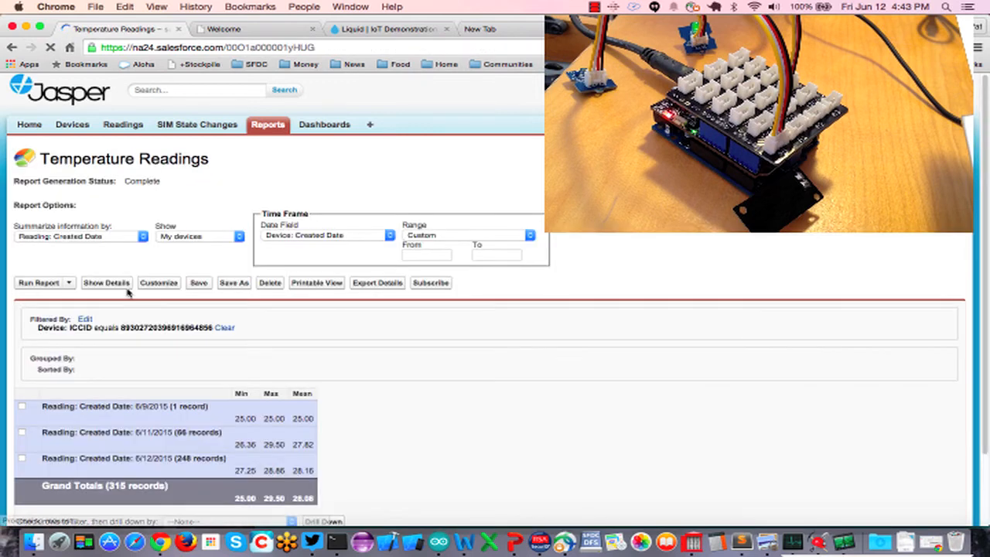
scroll("down", 3)
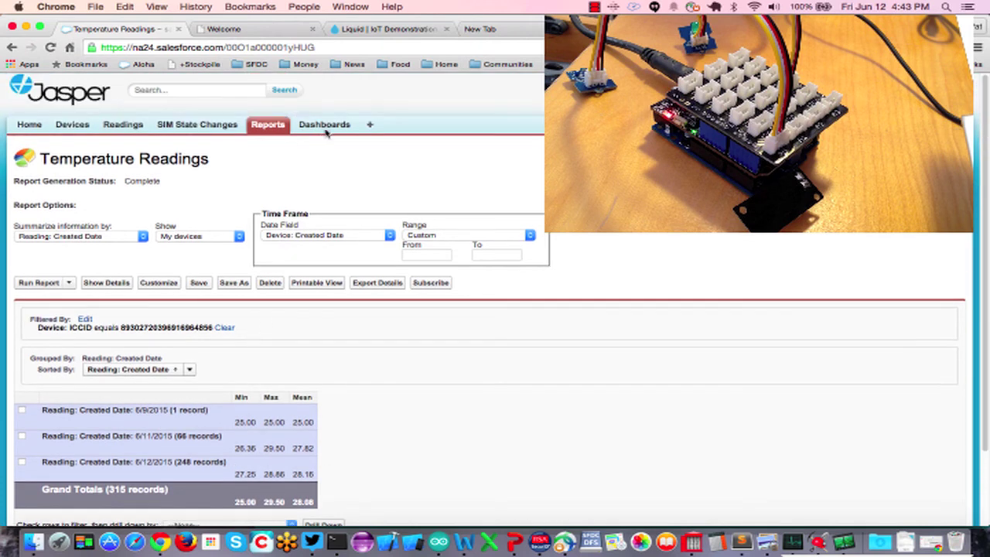
Refresh the Temperature Dashboard so the mean gauge reads 28.08 with the daily trend chart
left_click(325, 124)
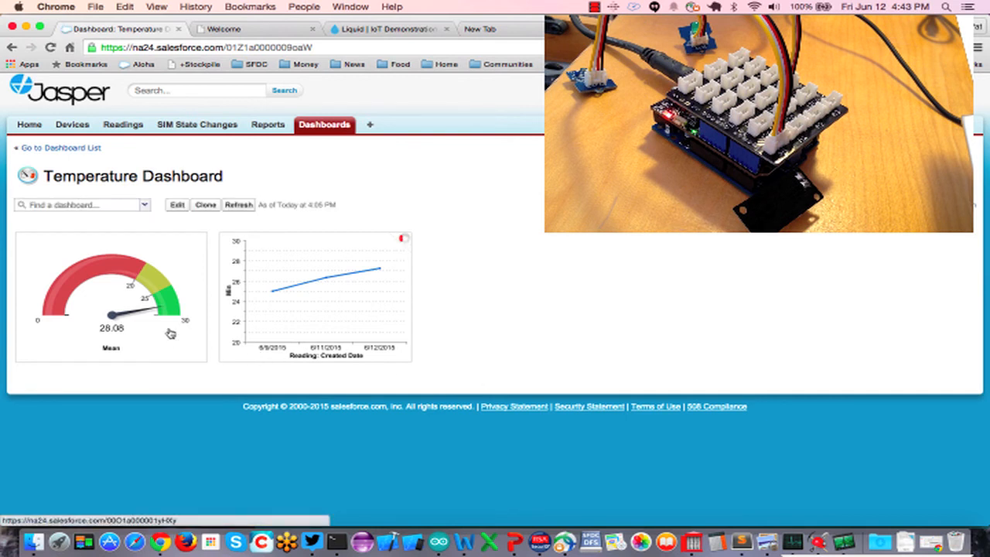
left_click(238, 204)
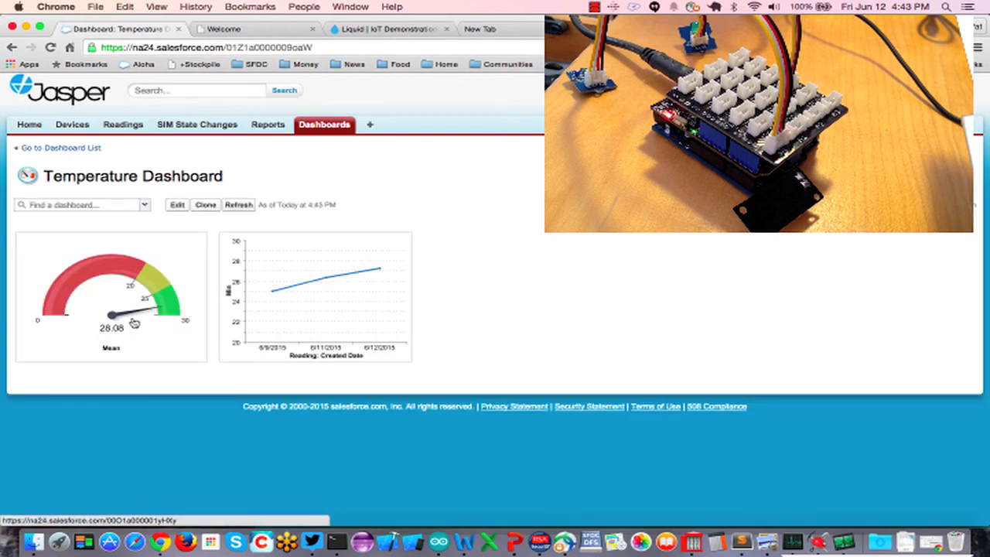
mouse_move(352, 306)
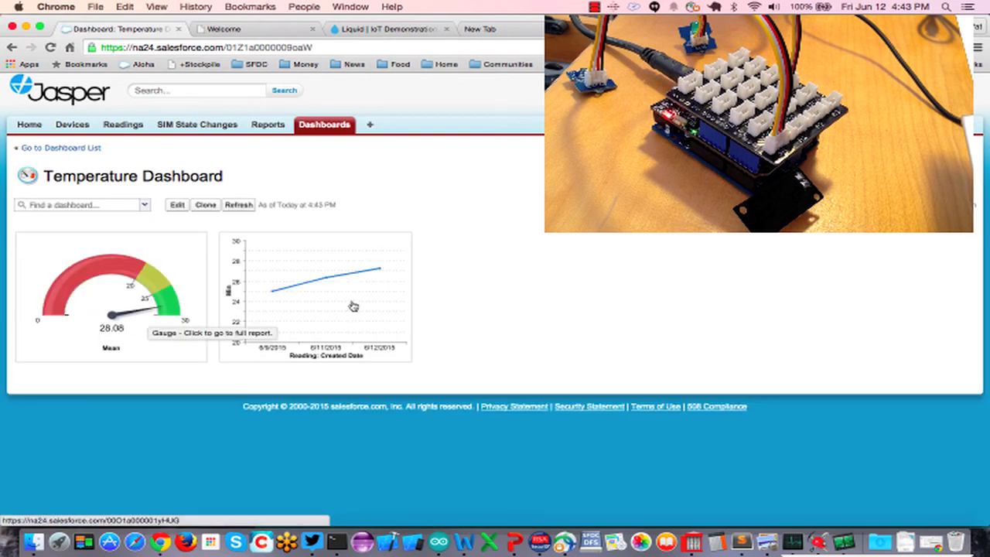
mouse_move(396, 275)
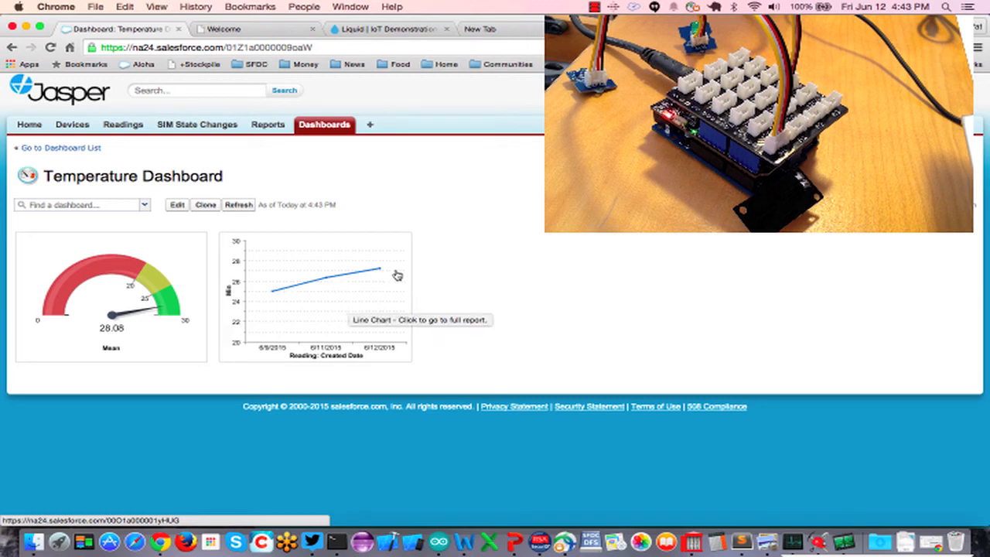
mouse_move(275, 308)
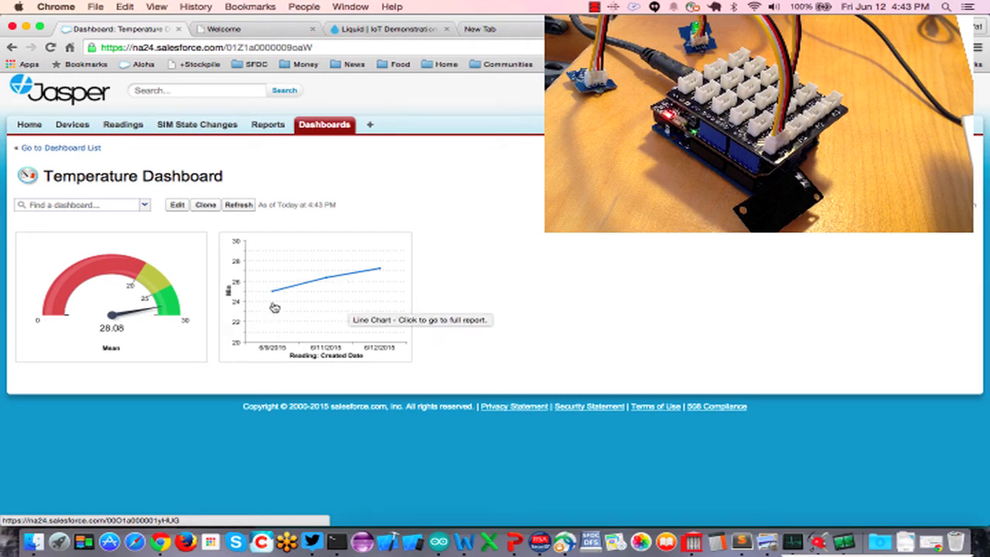
mouse_move(385, 281)
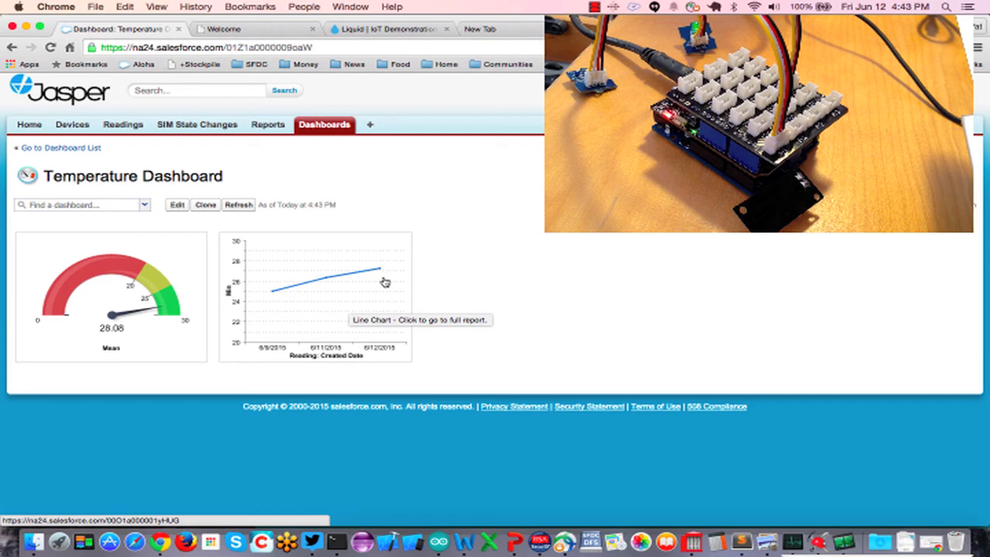
mouse_move(549, 244)
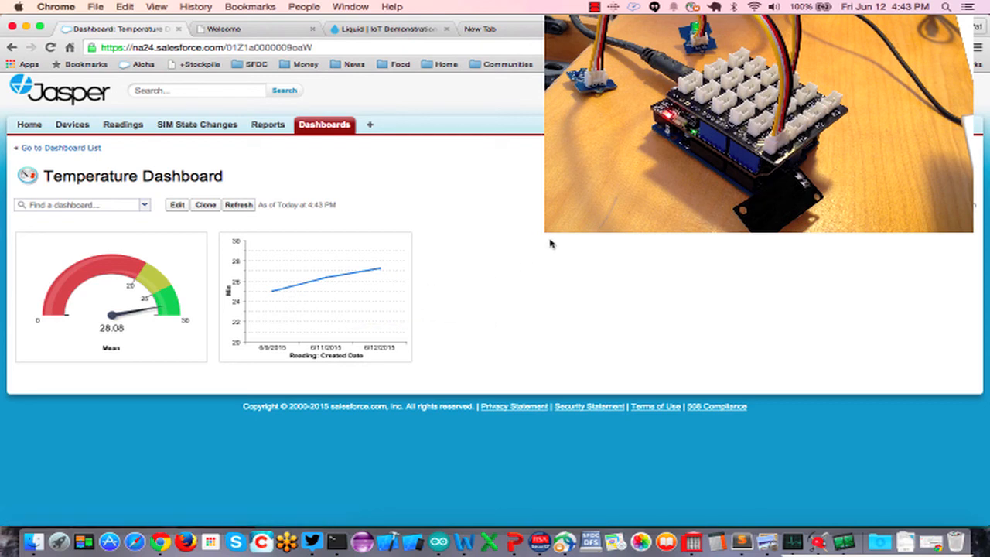
mouse_move(502, 223)
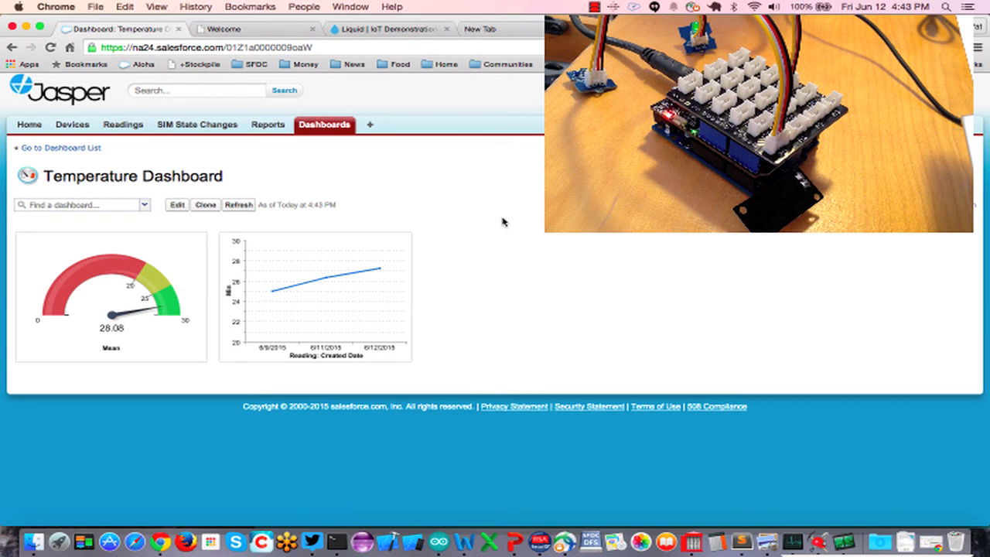